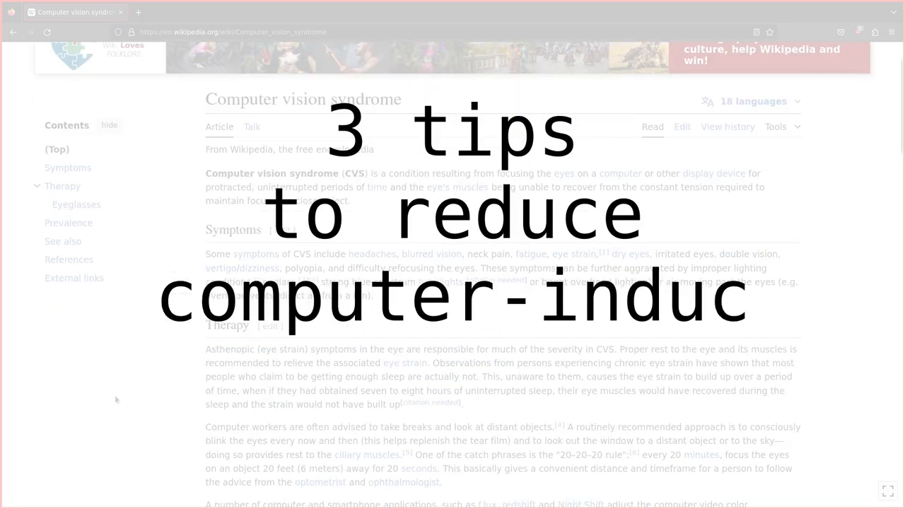
- Scroll down through the current page before changing the browser settings
scroll(down, 3)
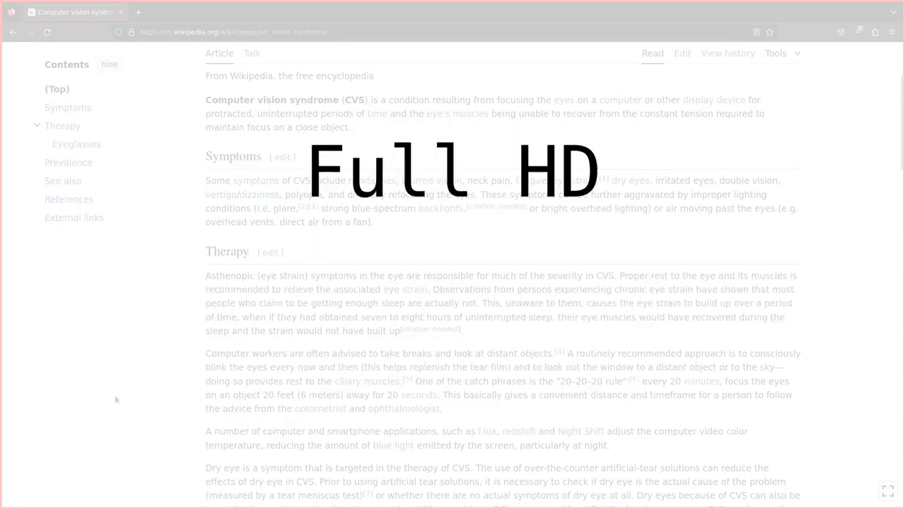
scroll(down, 3)
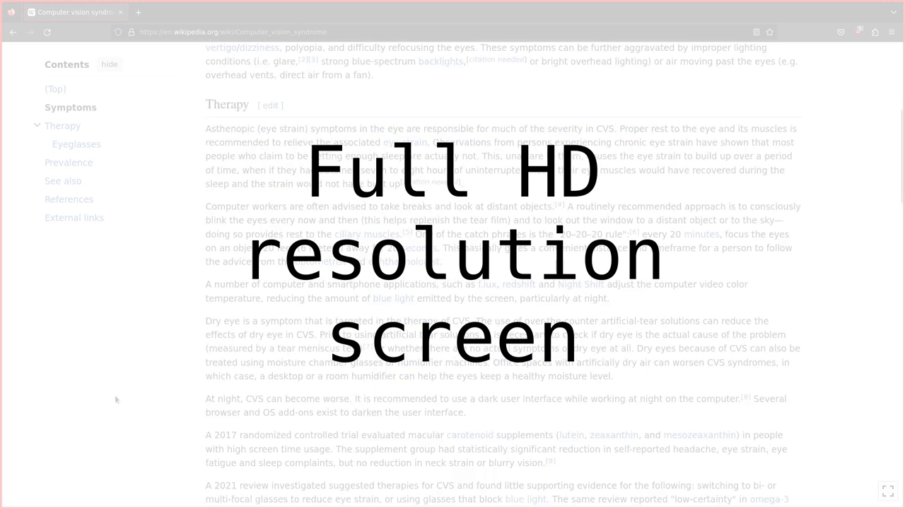
scroll(down, 3)
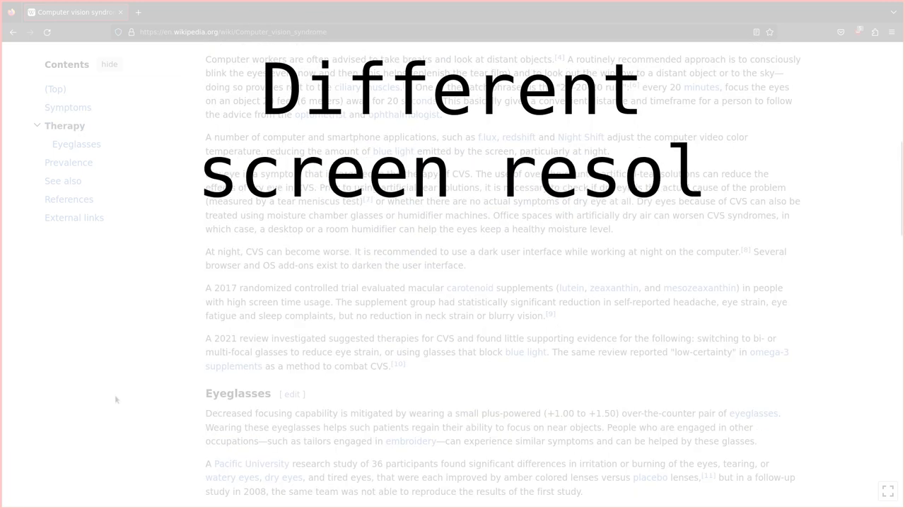
scroll(down, 3)
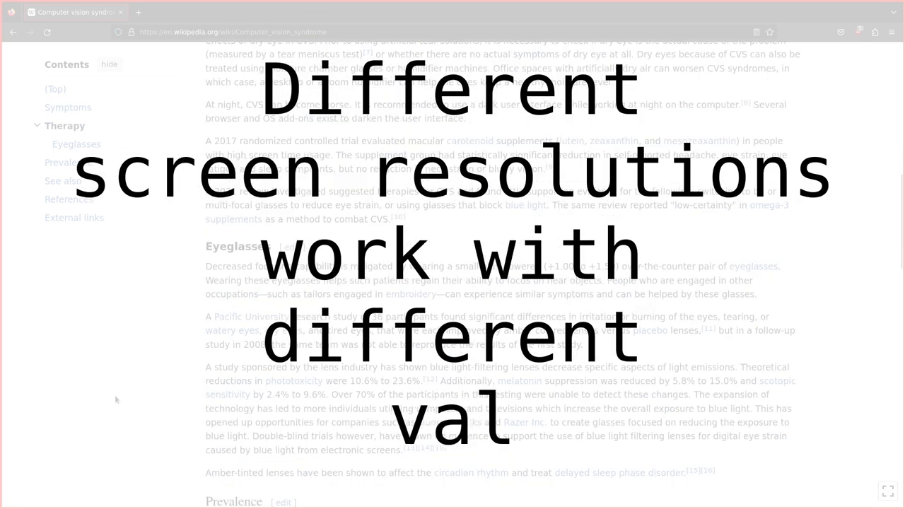
scroll(down, 3)
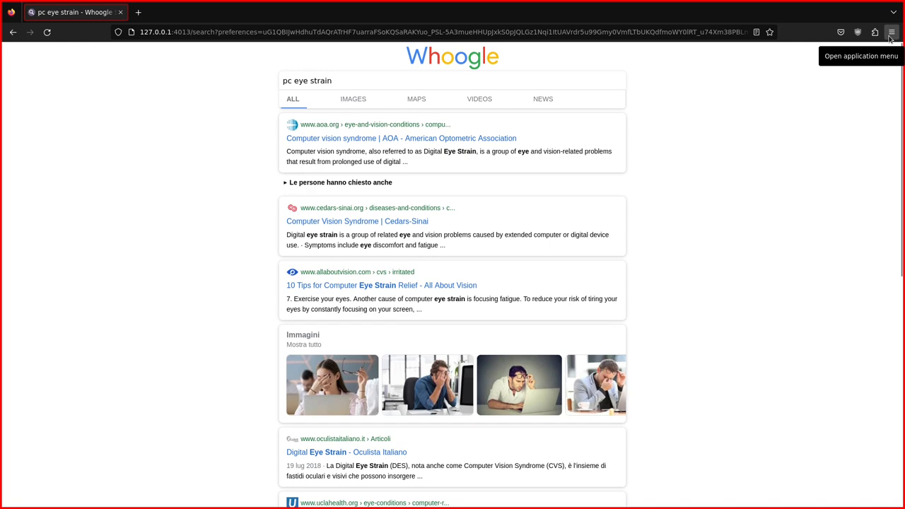
- Set Firefox's Default zoom to 133% in Settings and return to the ArchWiki tab
click(889, 32)
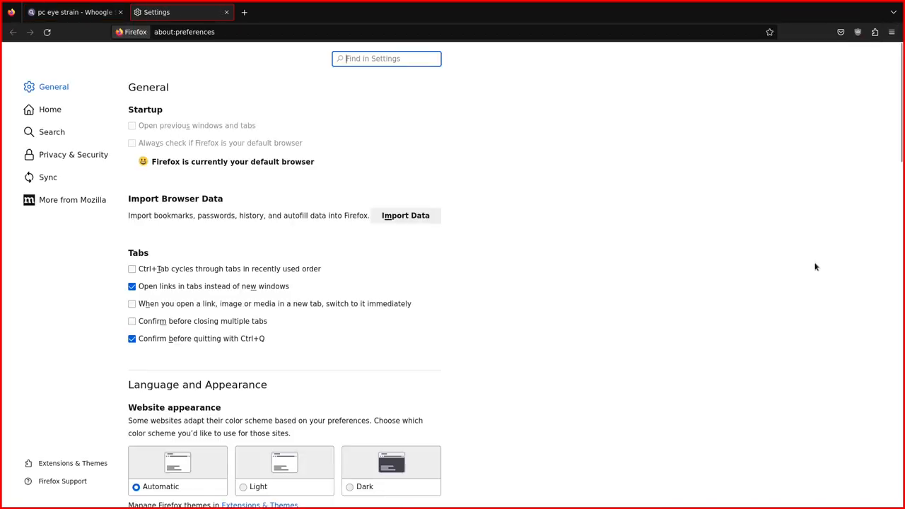
scroll(down, 3)
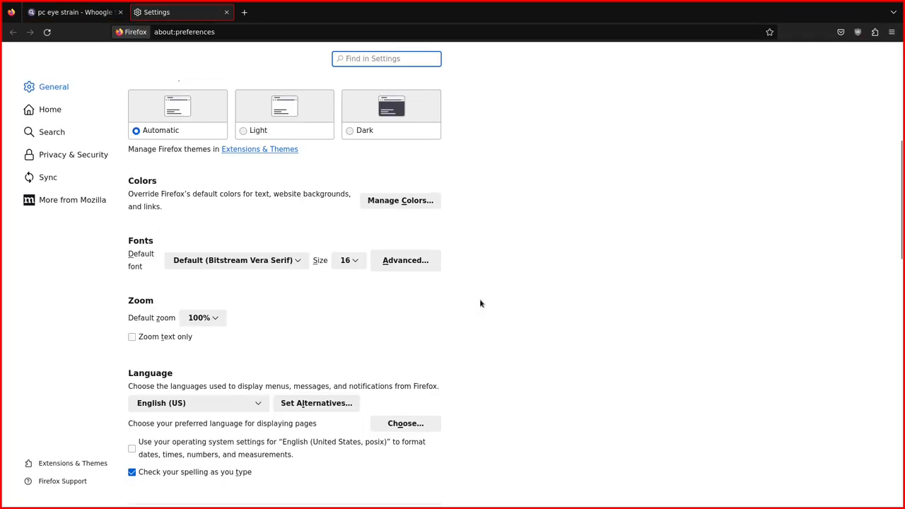
click(202, 316)
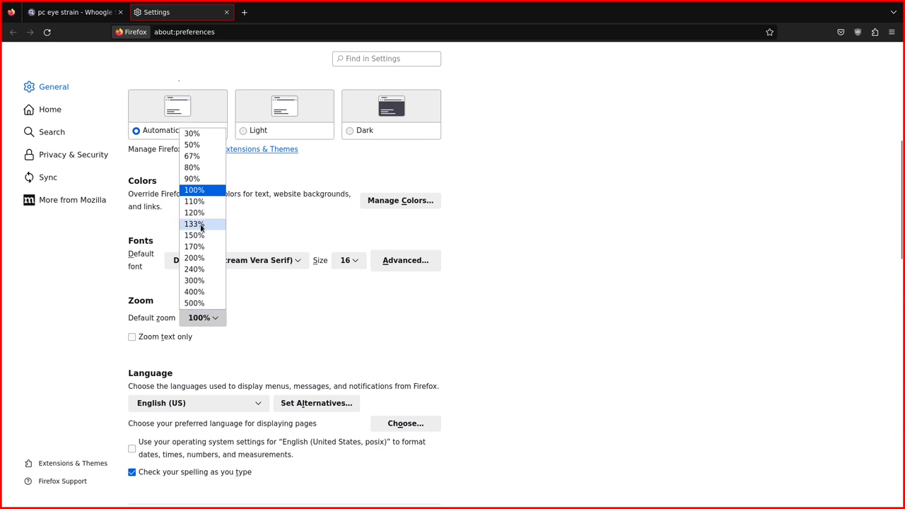
click(194, 223)
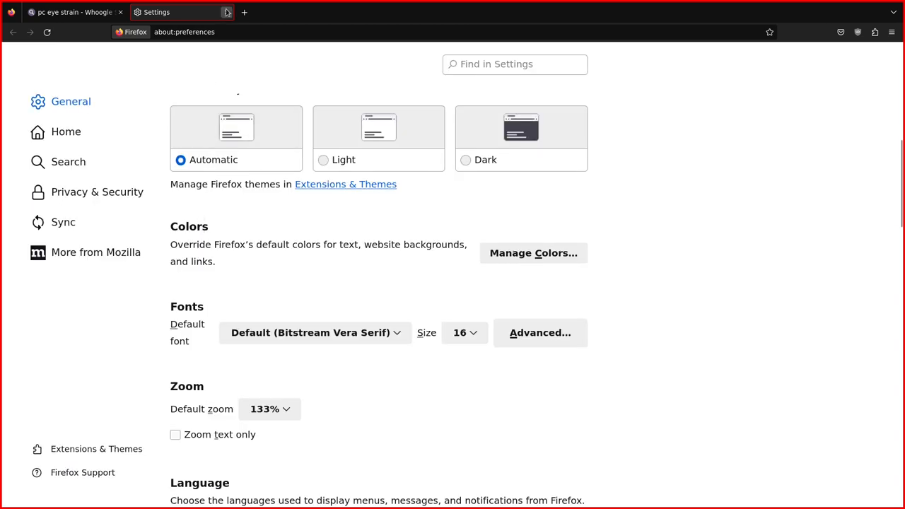
click(181, 12)
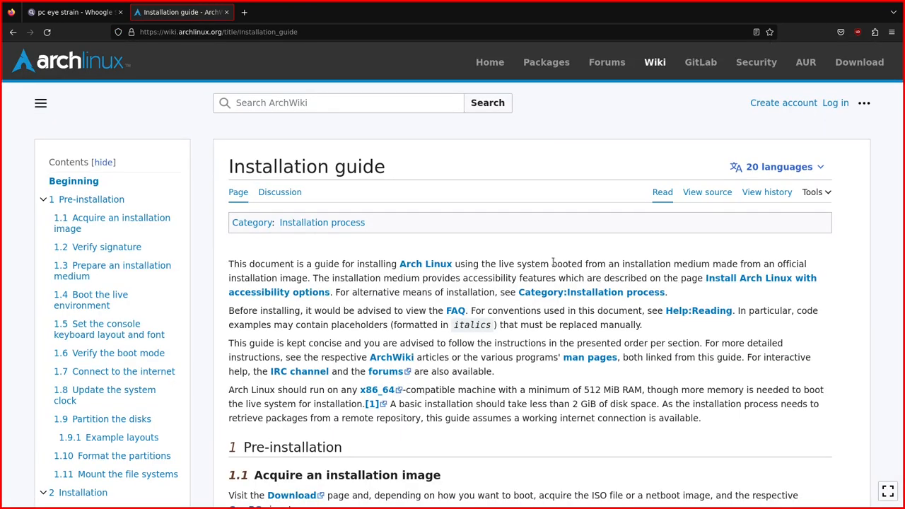
- Scroll down the ArchWiki Installation guide at 150% zoom to the installation-medium section
scroll(down, 3)
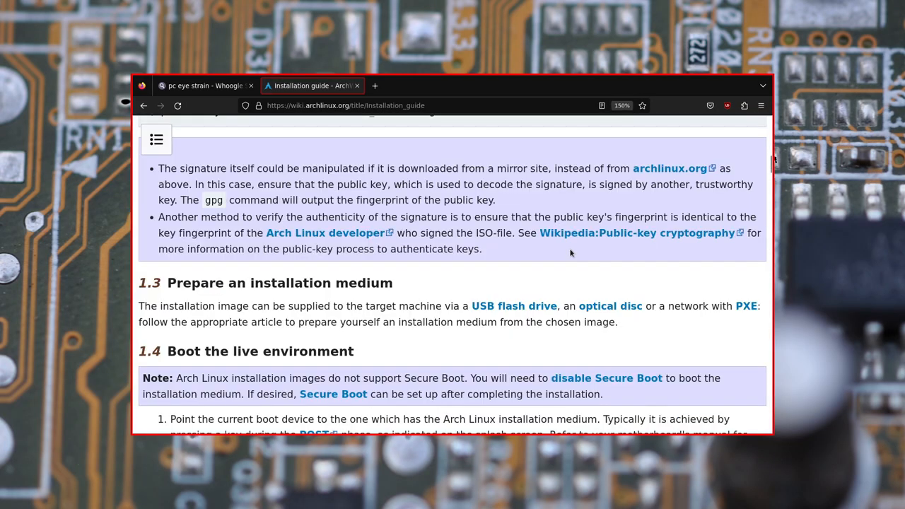
mouse_move(170, 146)
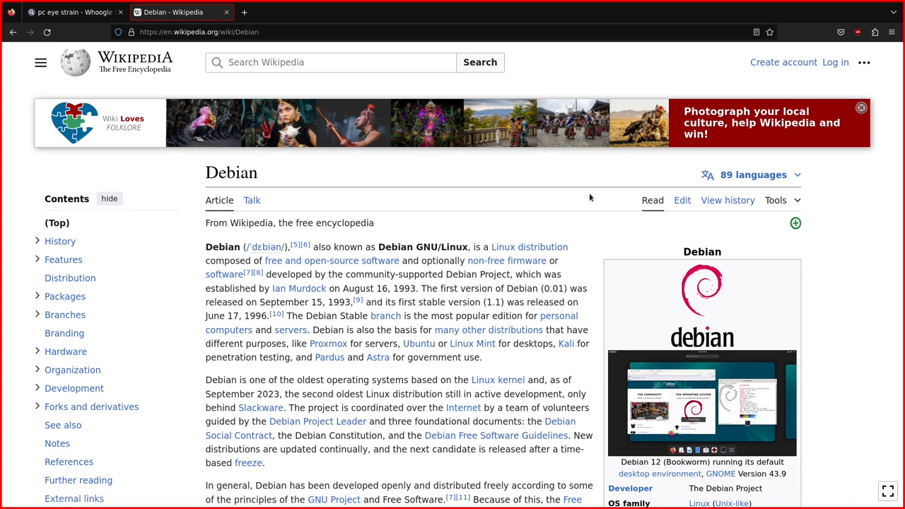
- Adjust the Debian Wikipedia article's zoom back toward normal size with the keyboard
key(ctrl+plus)
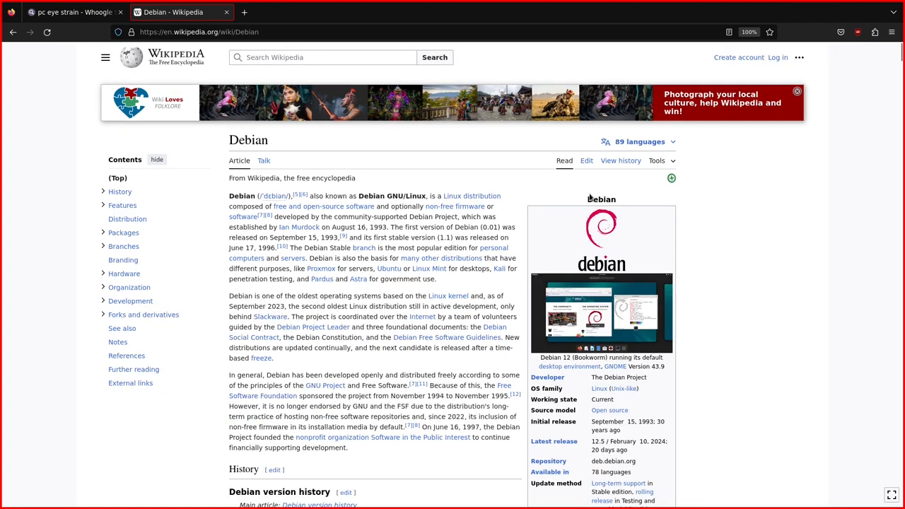
key(ctrl+plus)
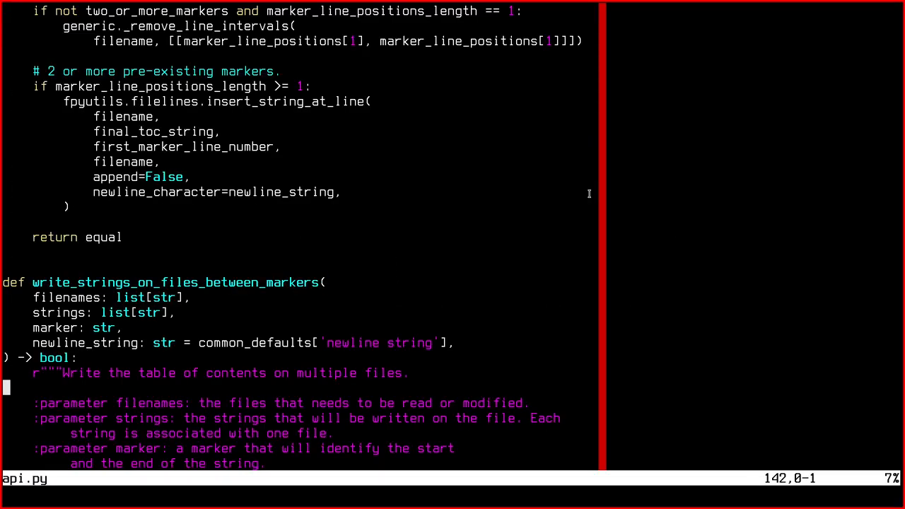
scroll(down, 3)
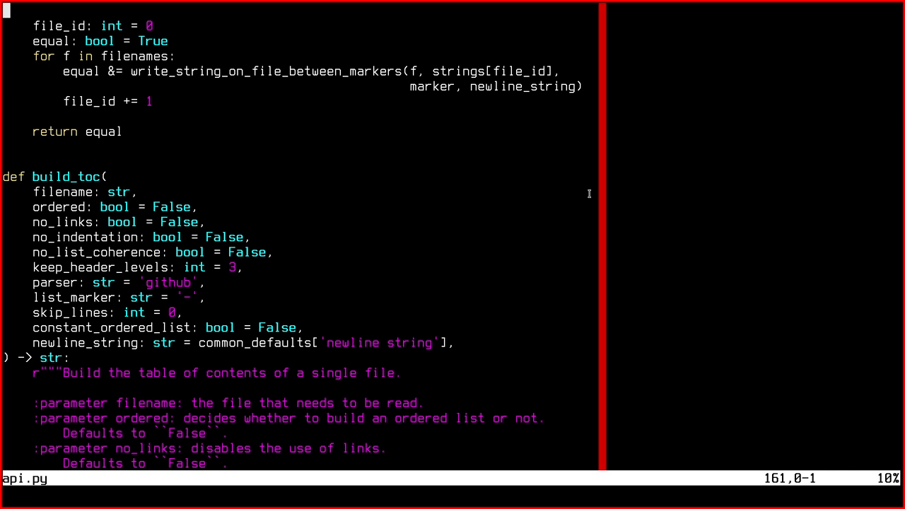
scroll(down, 3)
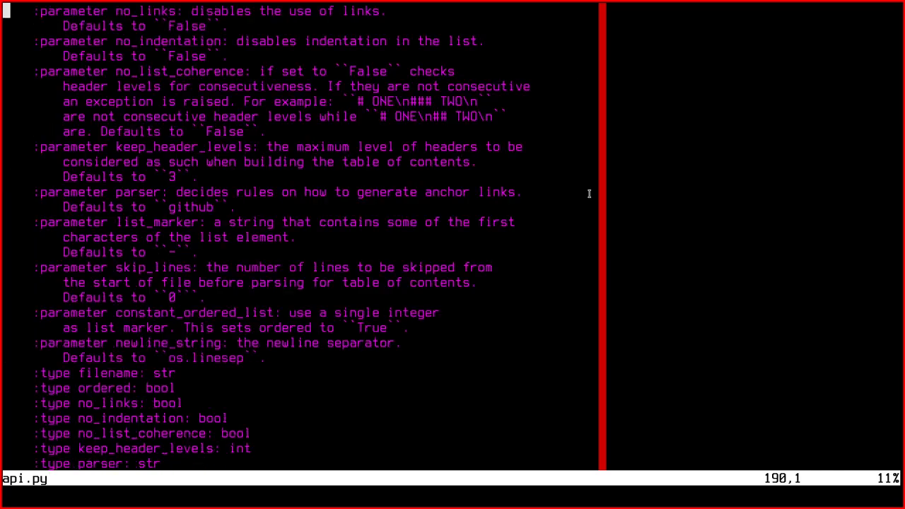
scroll(down, 3)
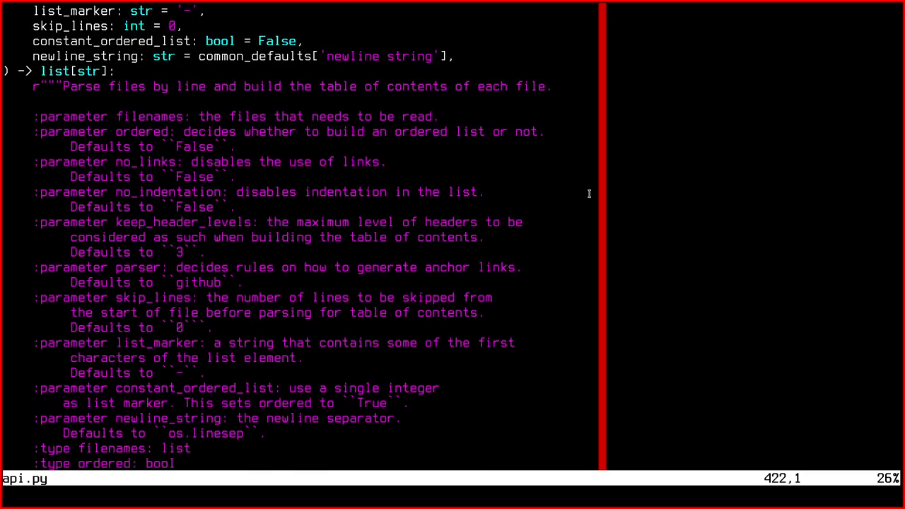
scroll(down, 3)
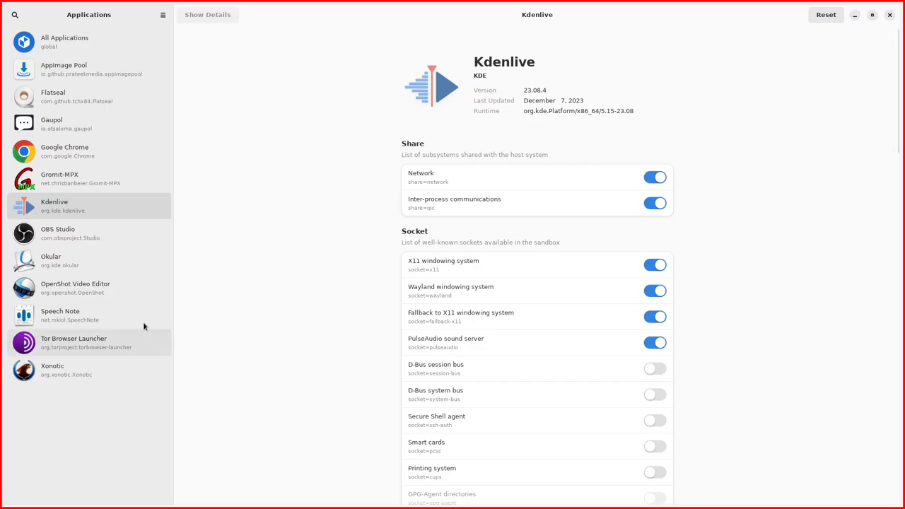
mouse_move(113, 253)
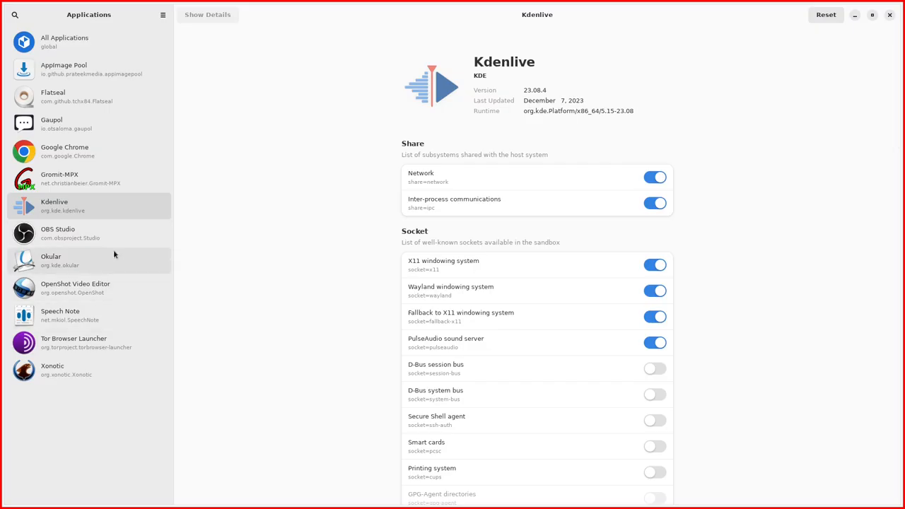
- Scroll through Kdenlive's socket and device permissions in Flatseal, then launch Kdenlive
scroll(down, 3)
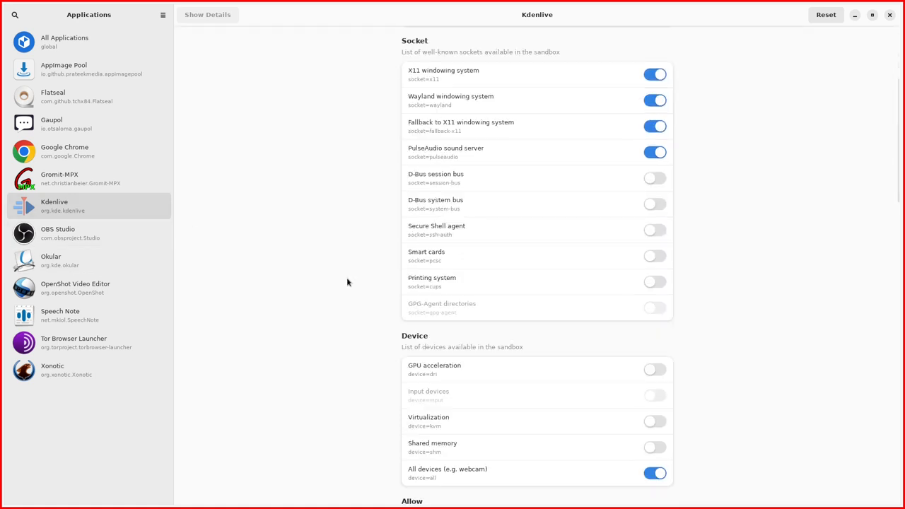
scroll(down, 3)
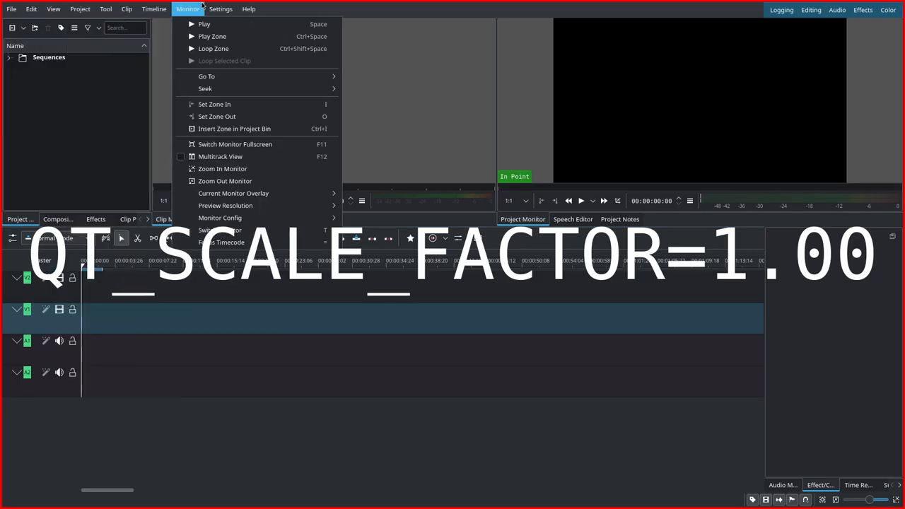
click(311, 10)
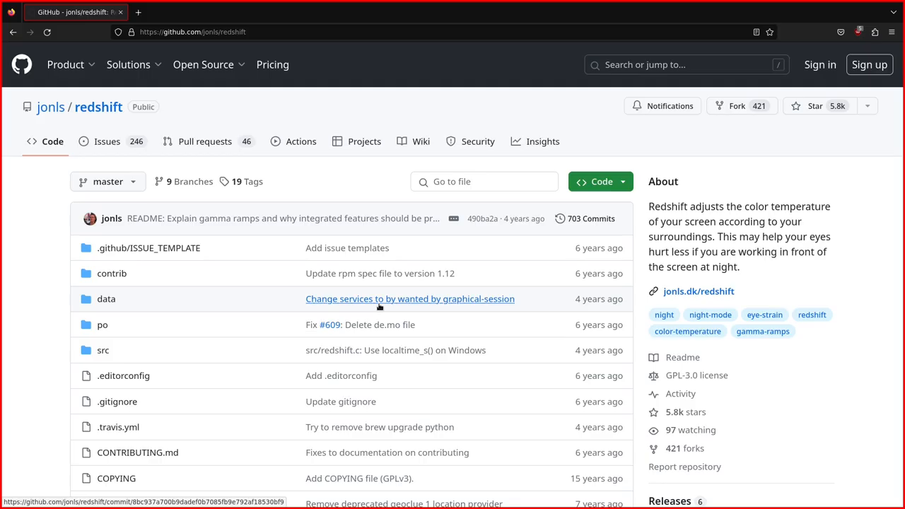
- Highlight the redshift repository's About text and follow its jonls.dk/redshift link
drag(649, 207, 735, 236)
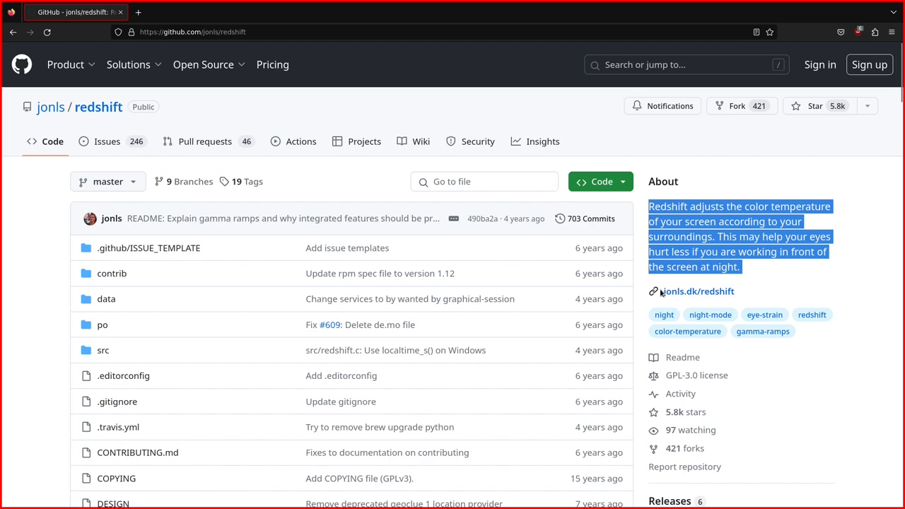
click(678, 283)
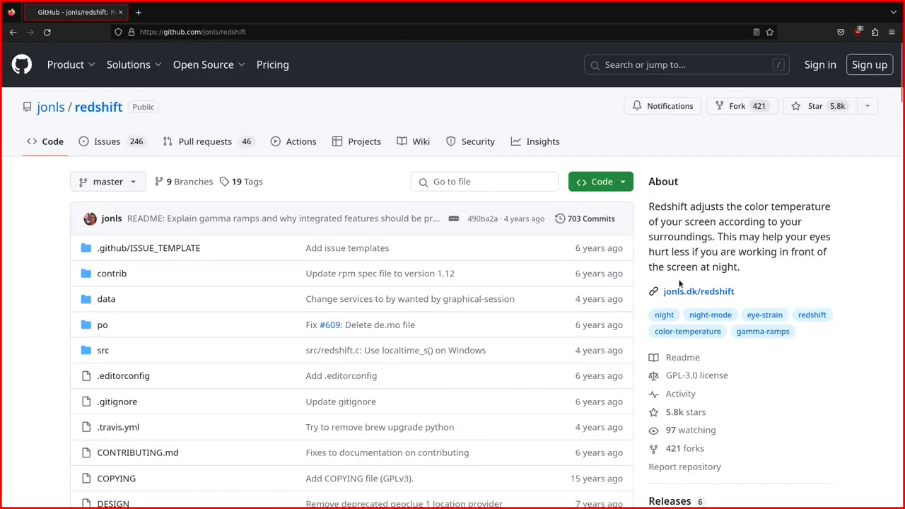
click(698, 291)
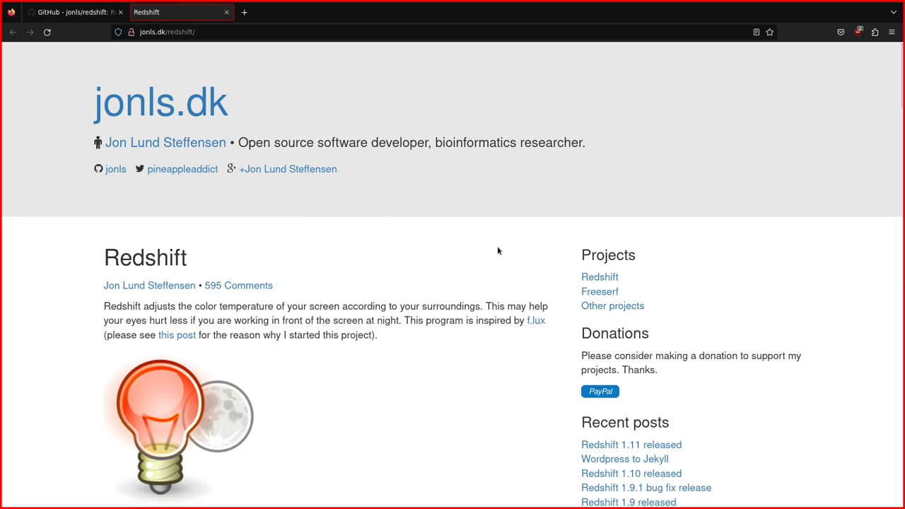
- Scroll to Redshift's sample configuration file with brightness, gamma and location settings, clearing the selection
scroll(down, 3)
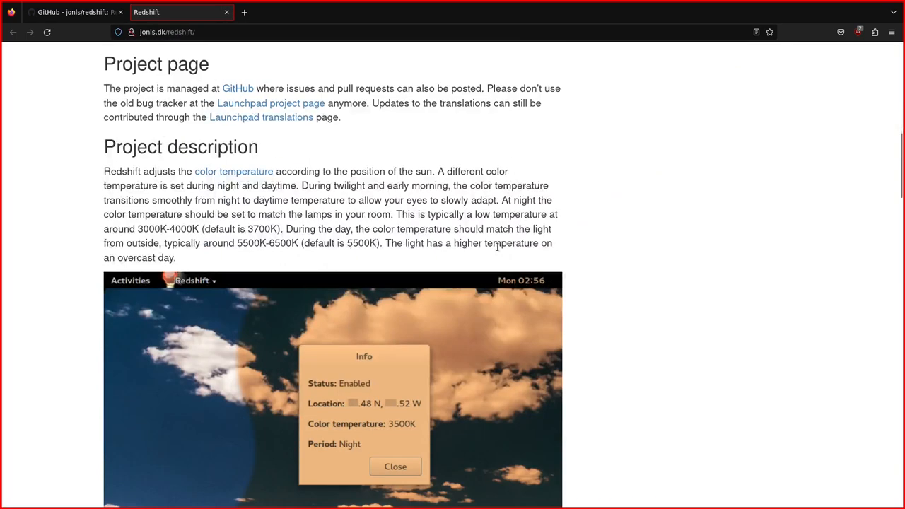
scroll(down, 3)
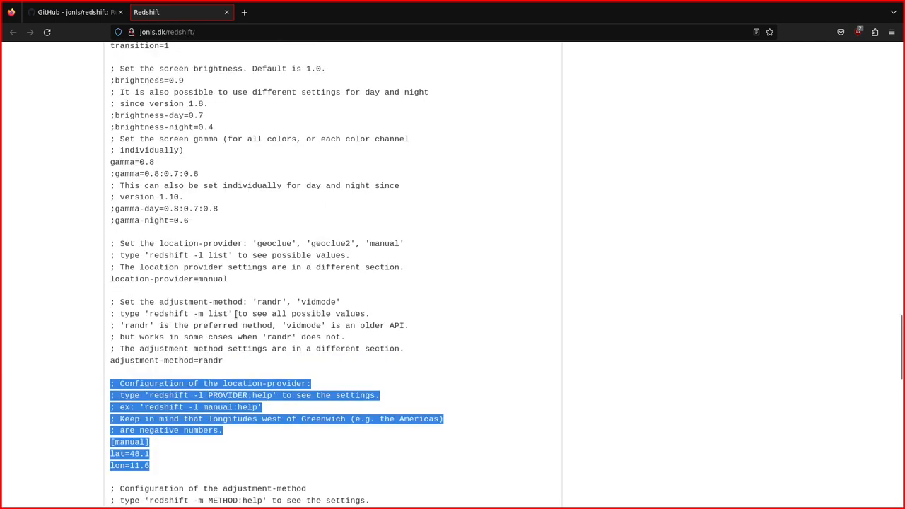
click(134, 243)
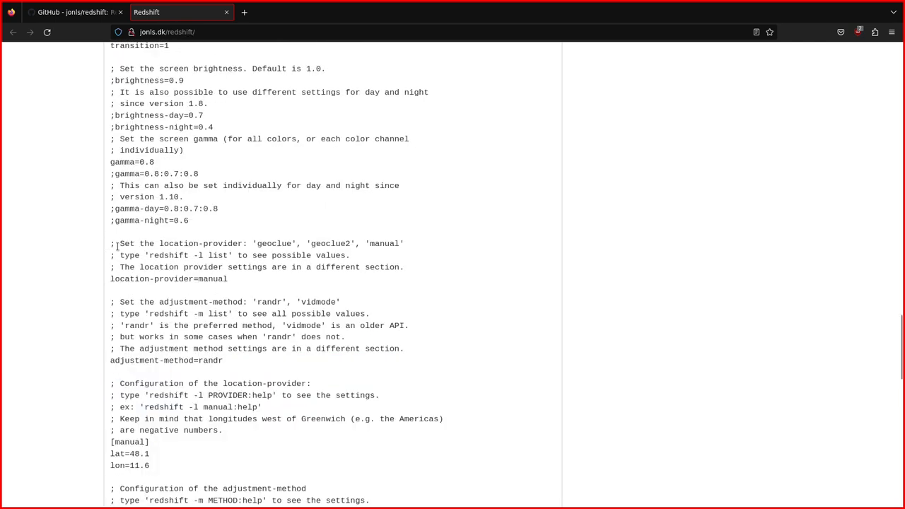